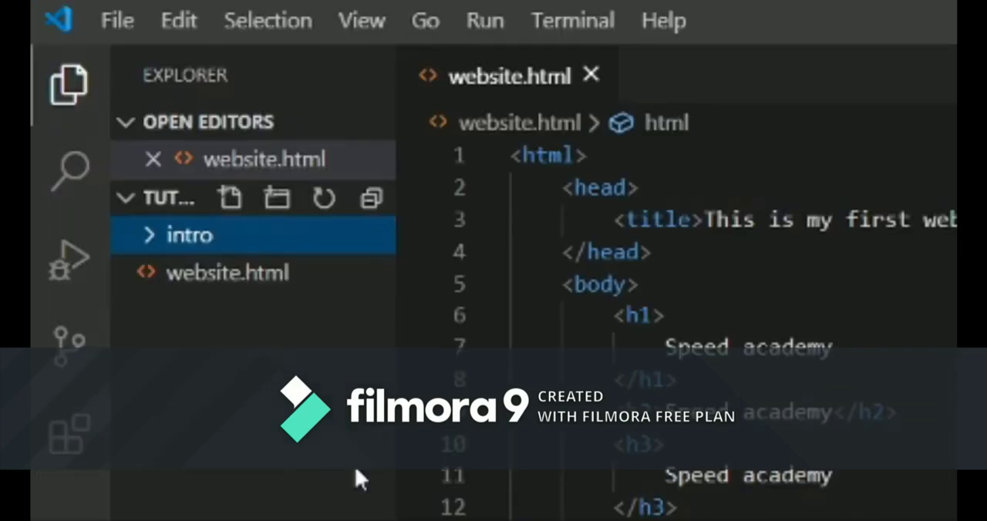
Create a new file named index.html inside the intro folder
left_click(229, 198)
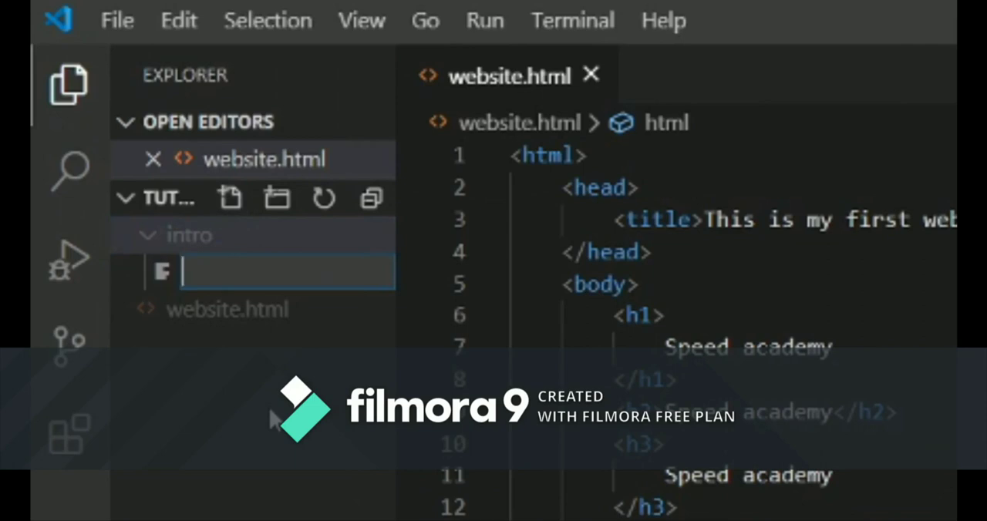
type("index.html")
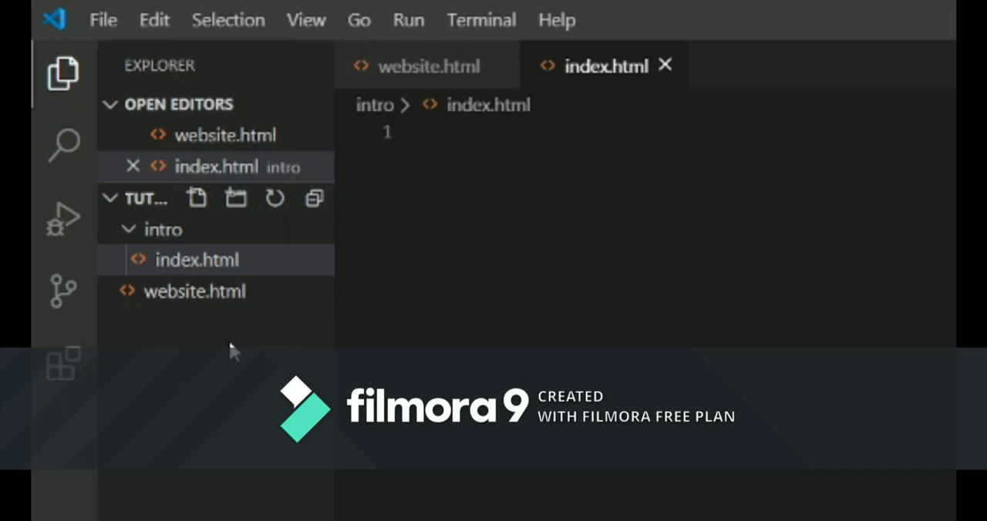
Write the <!DOCTYPE html> declaration, then html and body tags using autocomplete
type("<h")
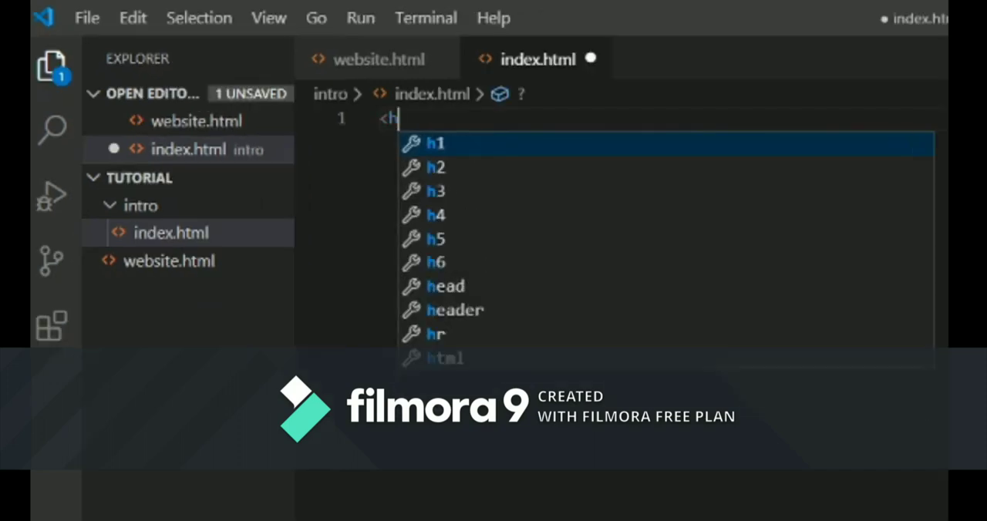
type("doctyp")
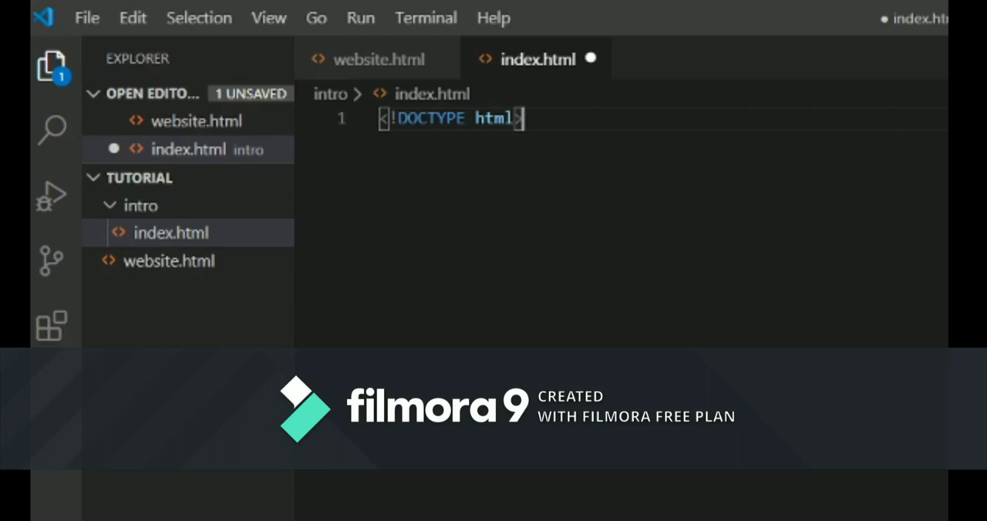
type("<html>")
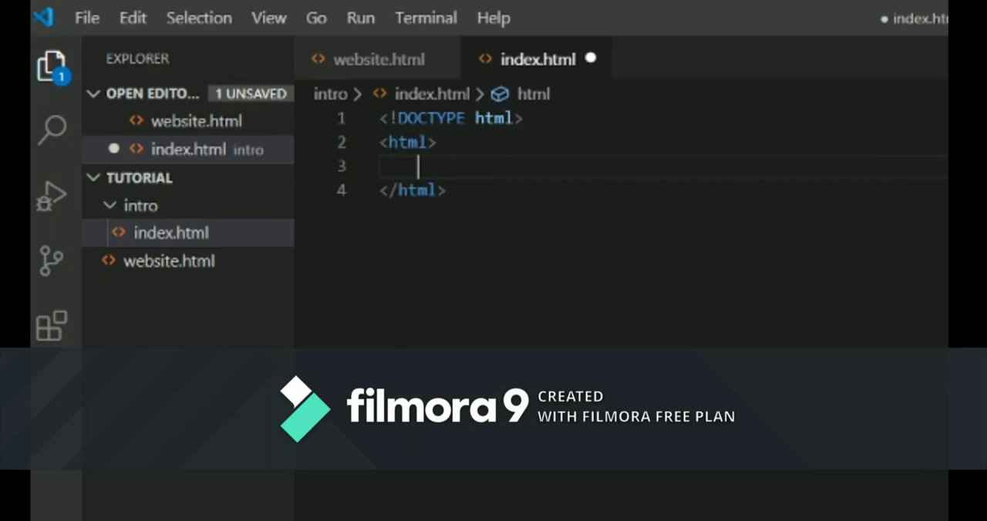
type("<")
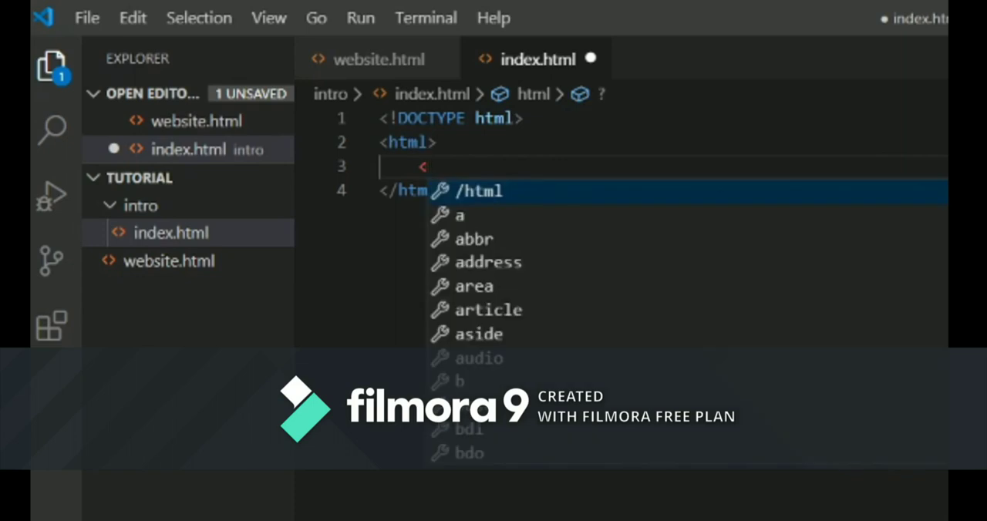
type("body>")
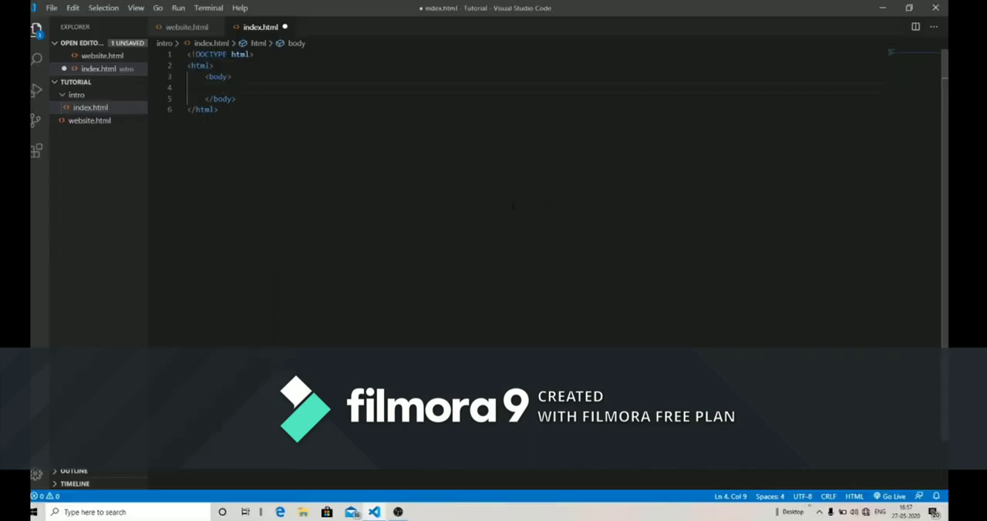
mouse_move(511, 209)
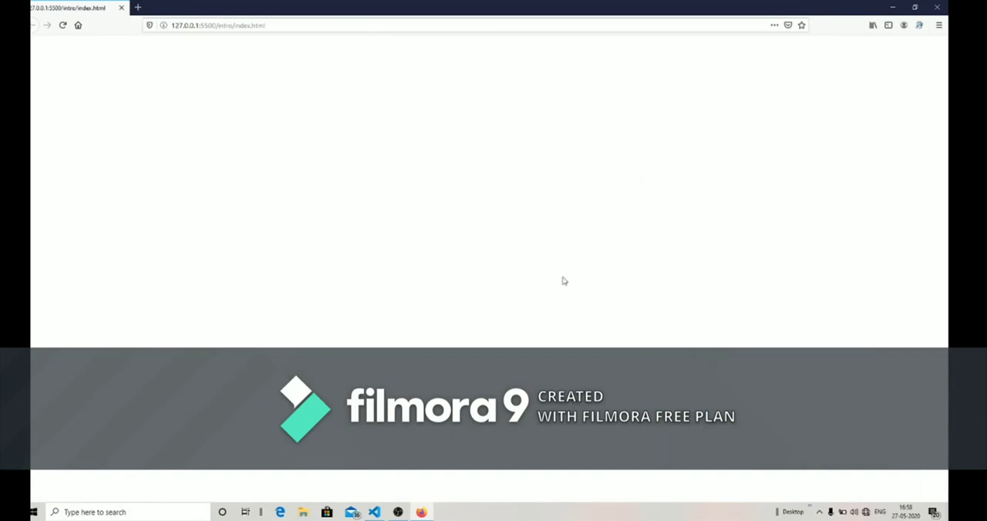
mouse_move(617, 323)
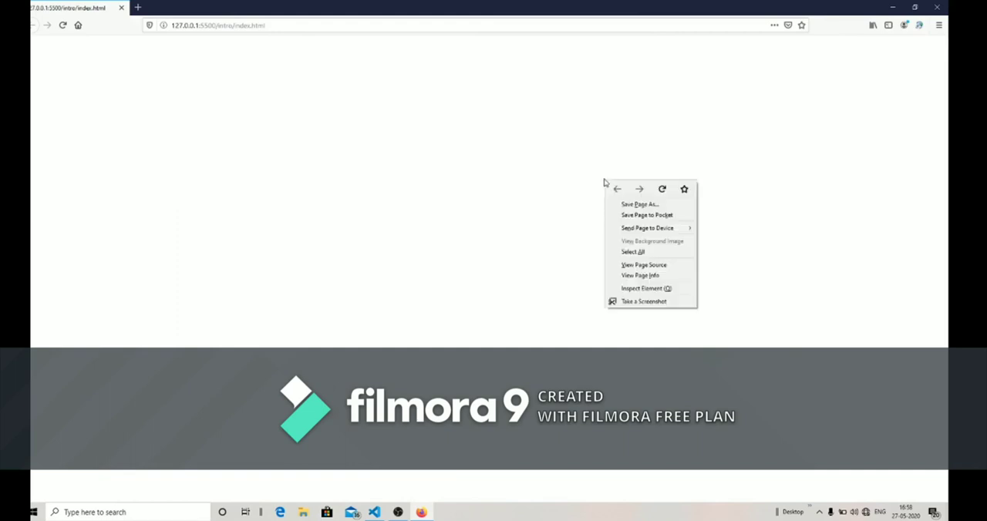
Dismiss the page menu and open Firefox's inspector with F12 on the blank page
left_click(635, 292)
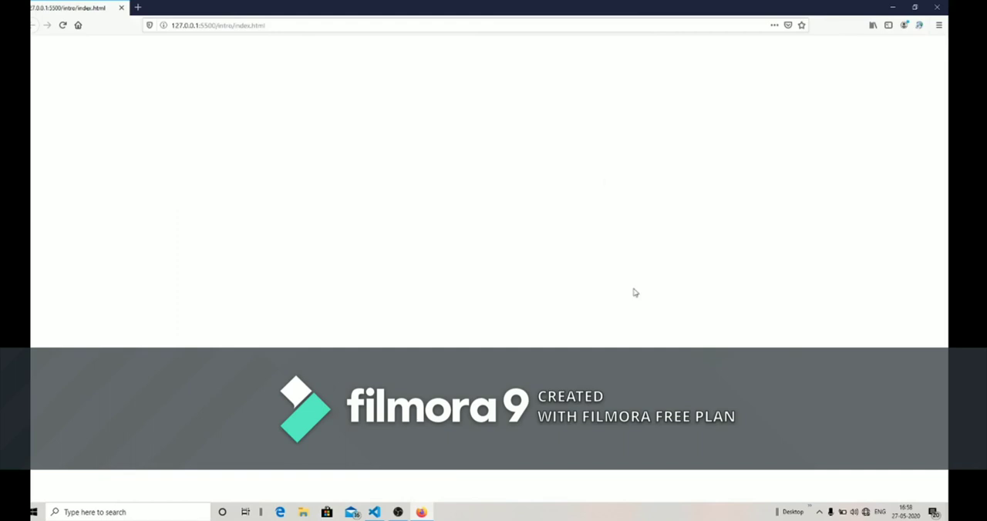
key("F12")
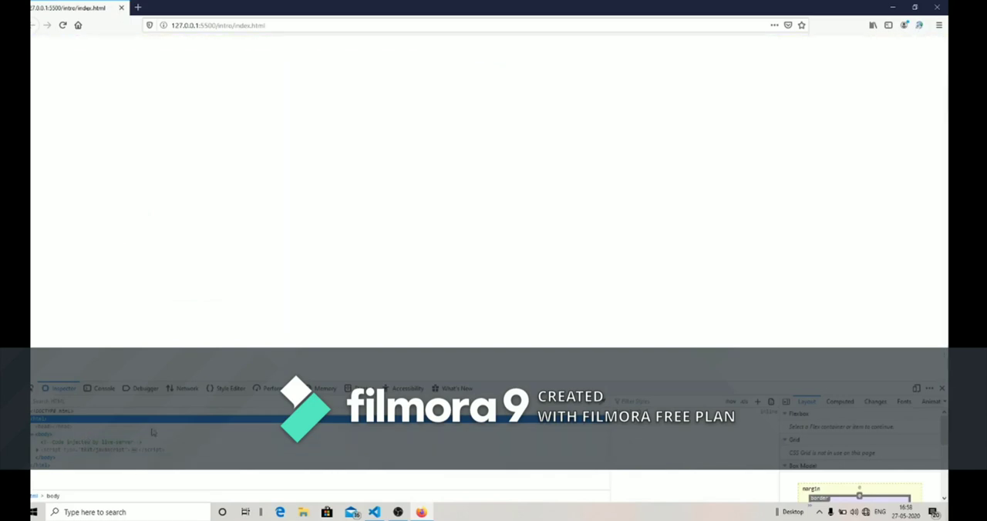
mouse_move(775, 14)
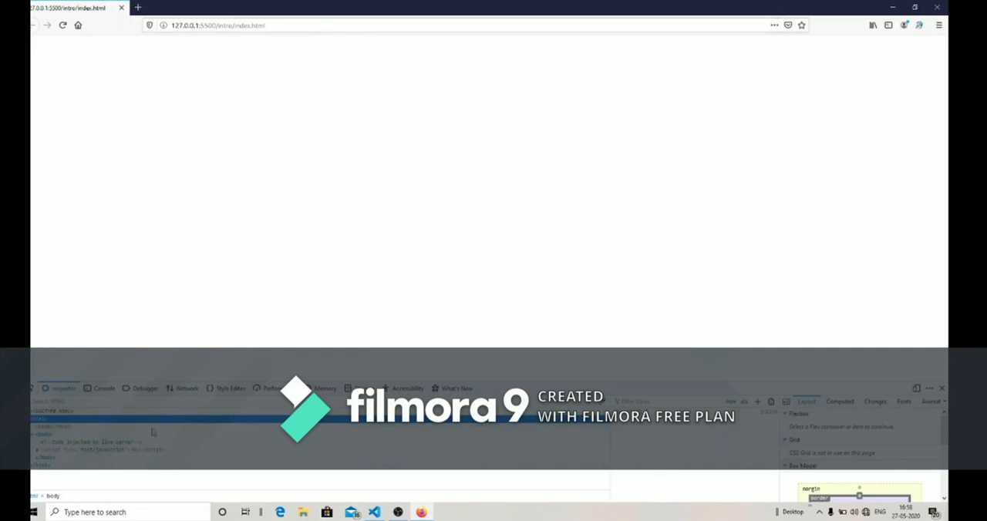
mouse_move(776, 14)
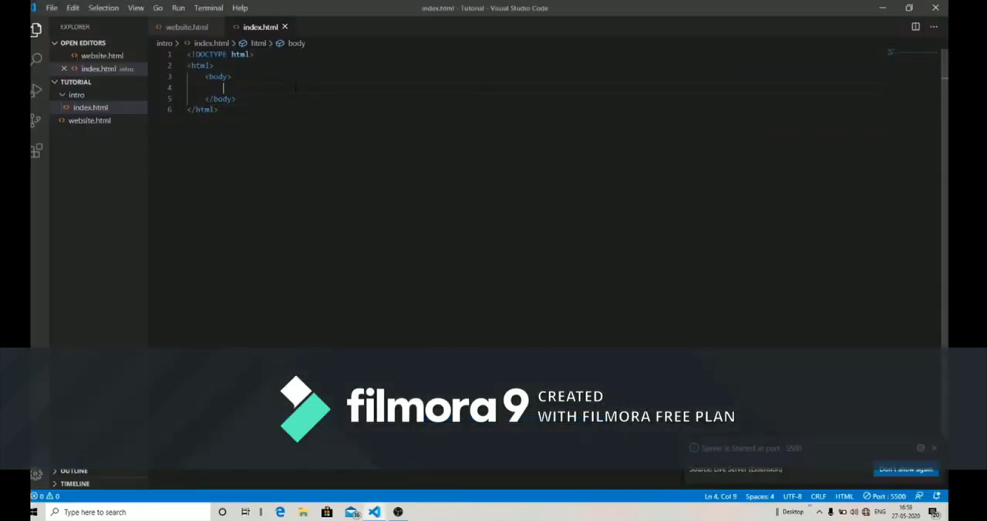
Add an h1 reading 'Welcome to Speed Academy' inside body and save the file
type(">j")
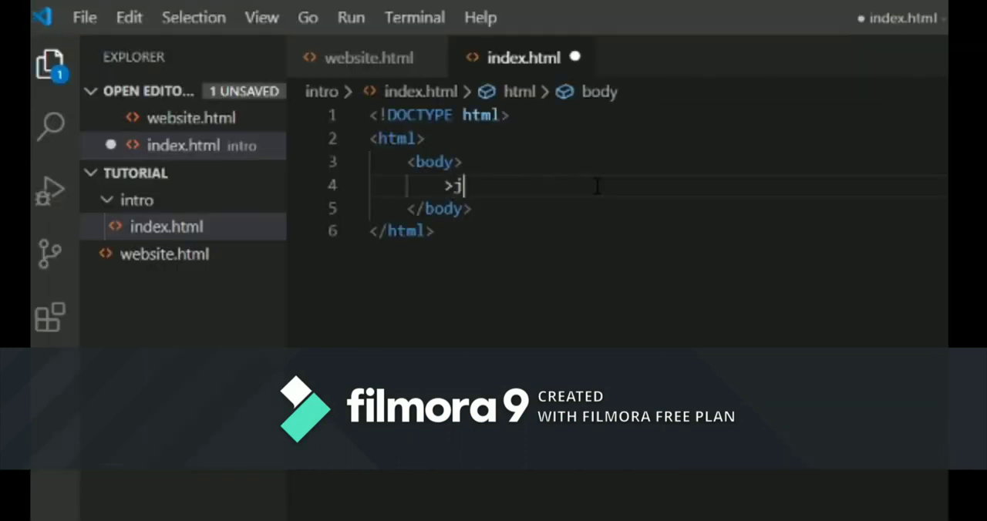
type("<h1")
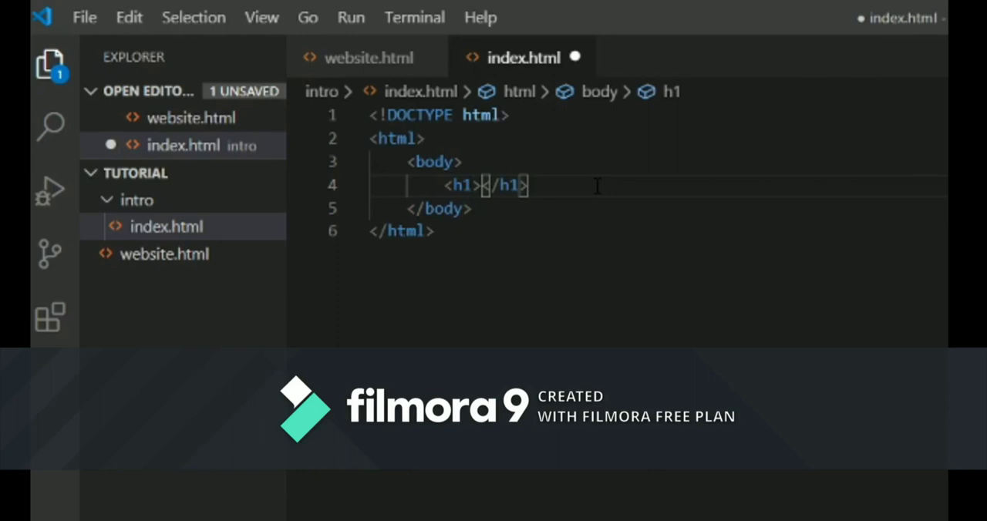
type("Welcome")
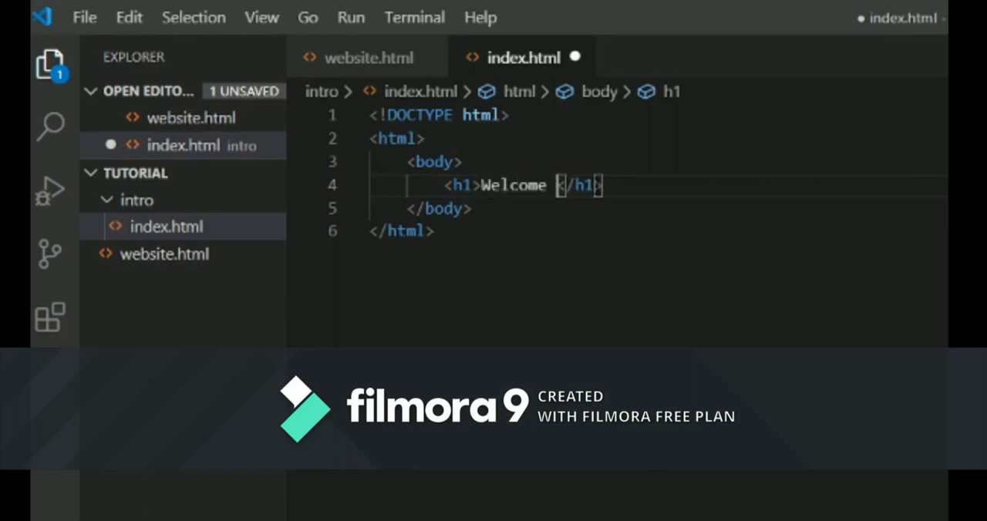
type("to Speed")
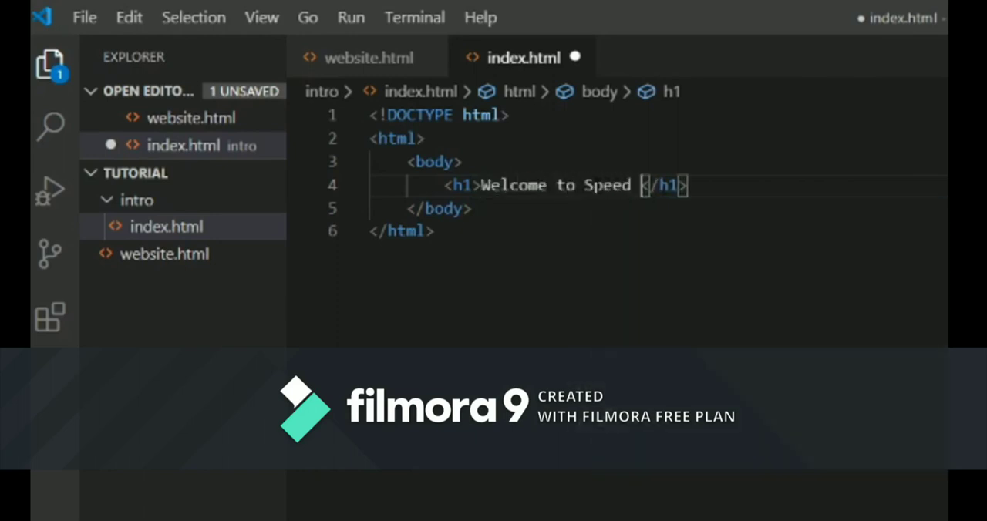
type("Academy")
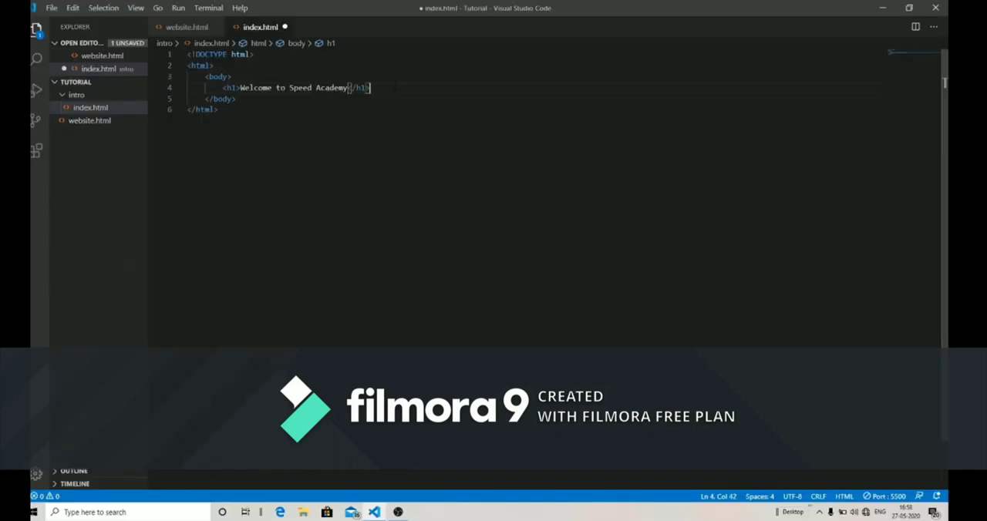
key("ctrl+s")
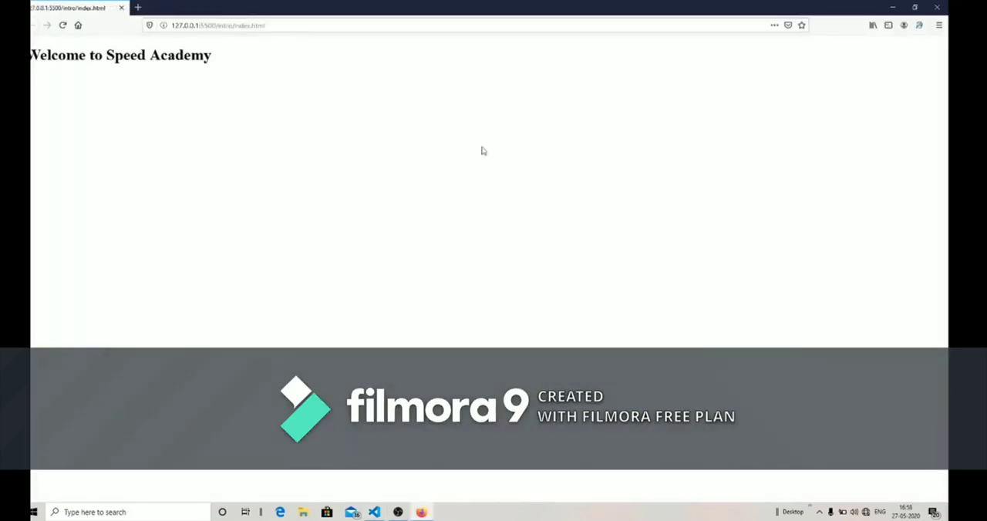
Inspect the heading page's HTML elements, then close the browser preview
right_click(123, 84)
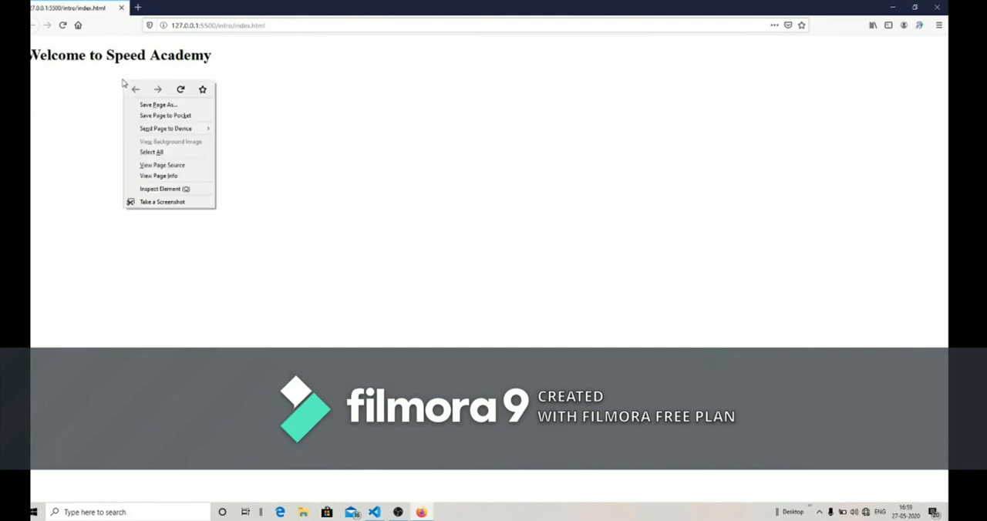
left_click(159, 189)
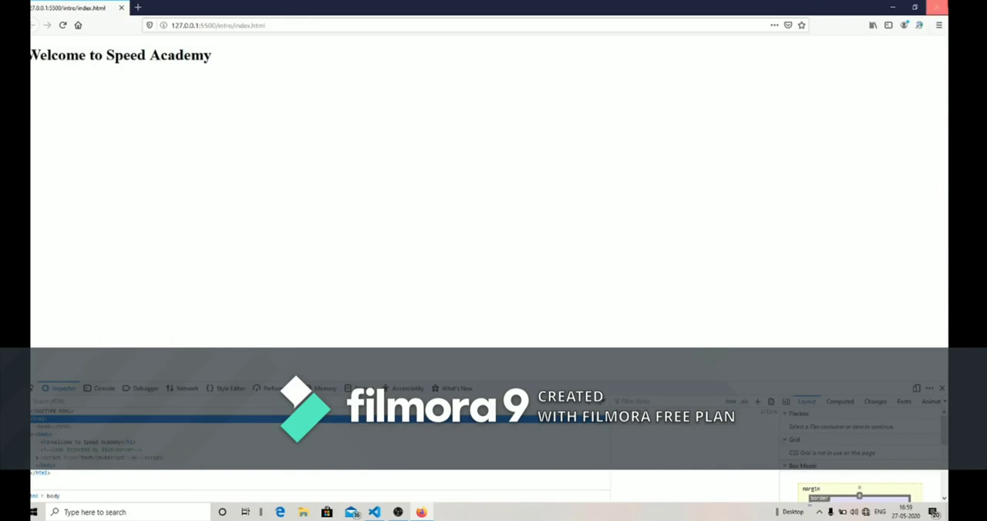
left_click(374, 511)
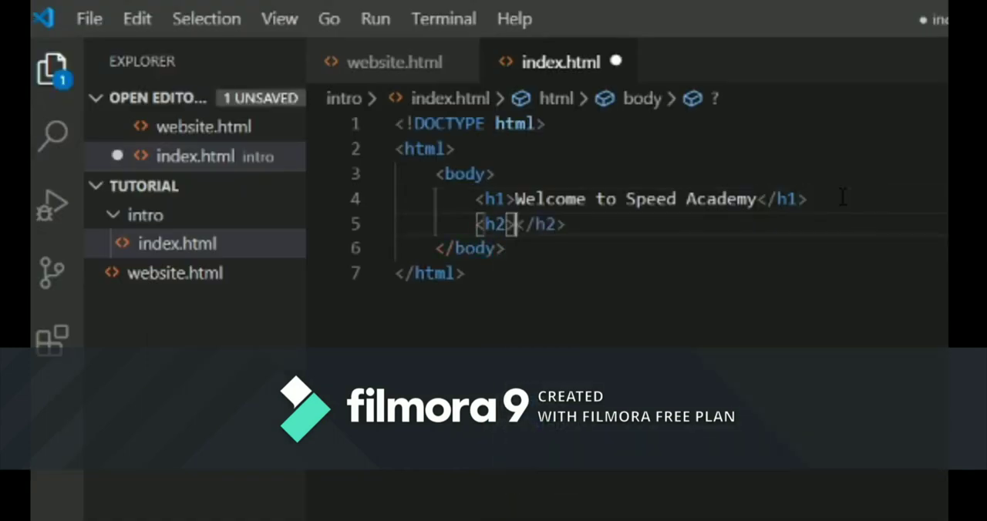
Add h2 and h3 tags each reading 'Welcome to Speed Academy' below the h1
key("Enter")
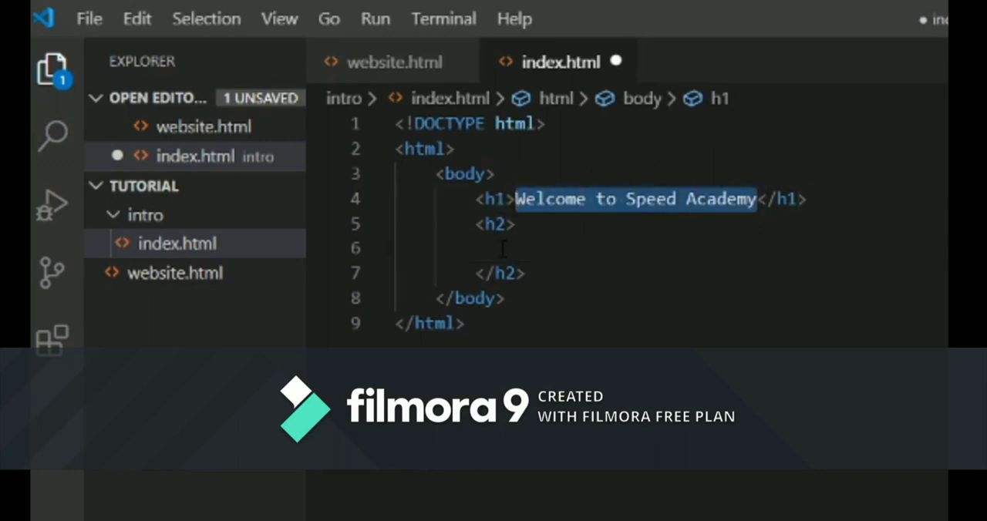
type("Welcome to Speed Academy")
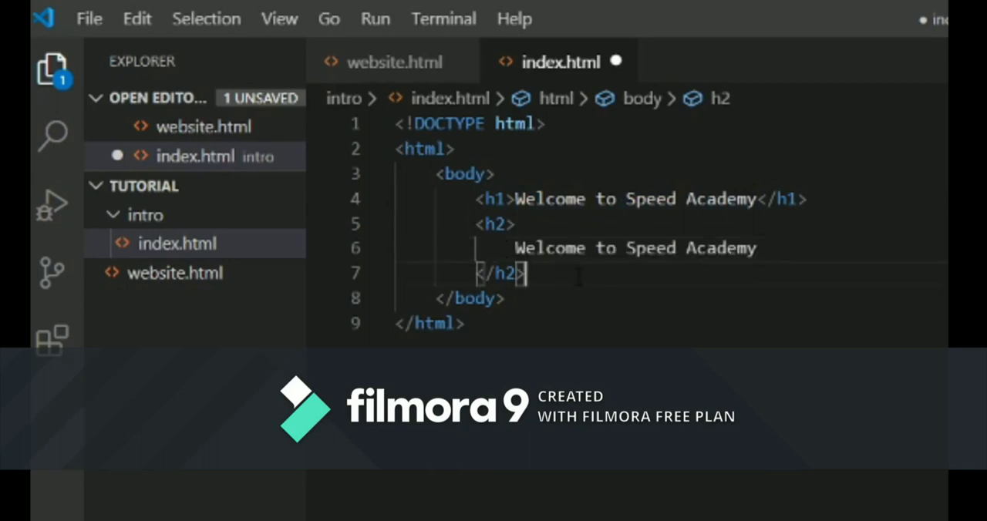
type("<h3></h3>")
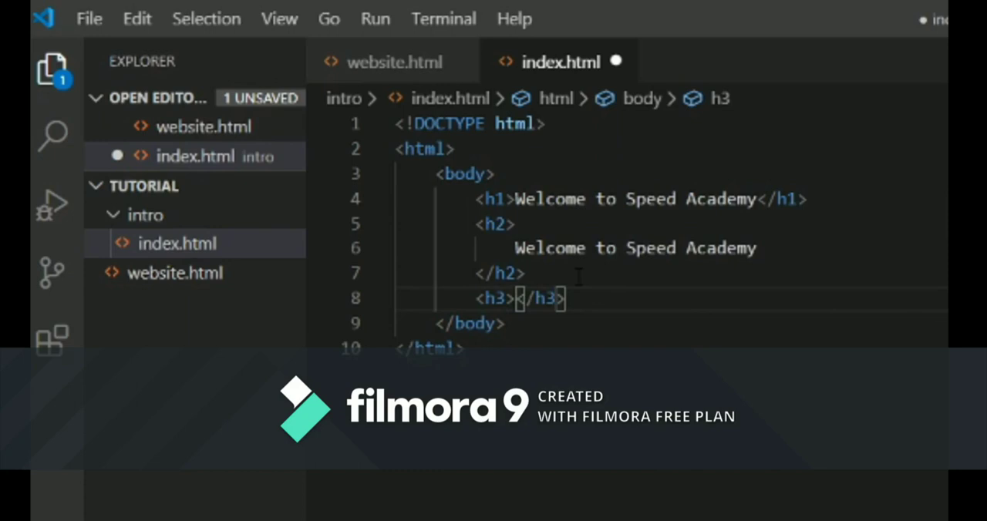
type("Welcome to Speed Academy")
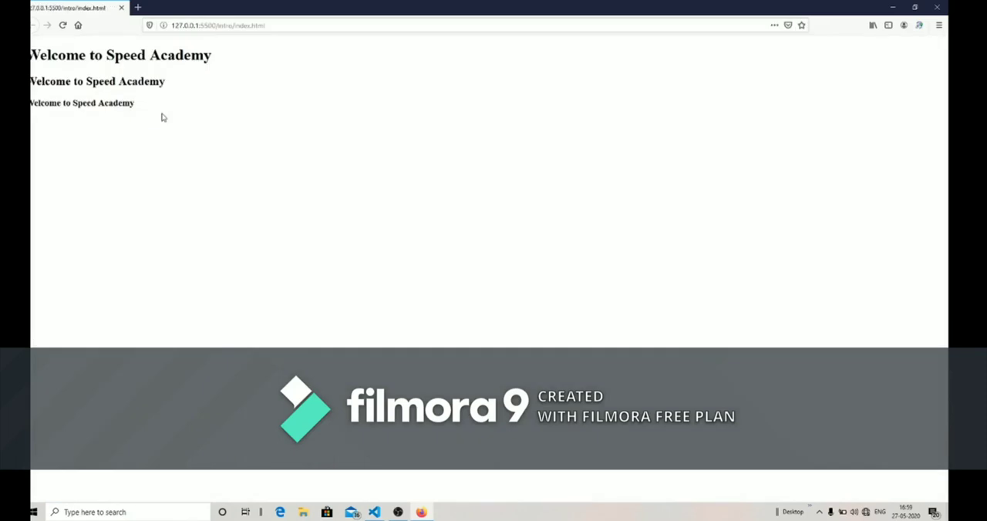
Open View Page Info for the three-heading page in Firefox
right_click(162, 117)
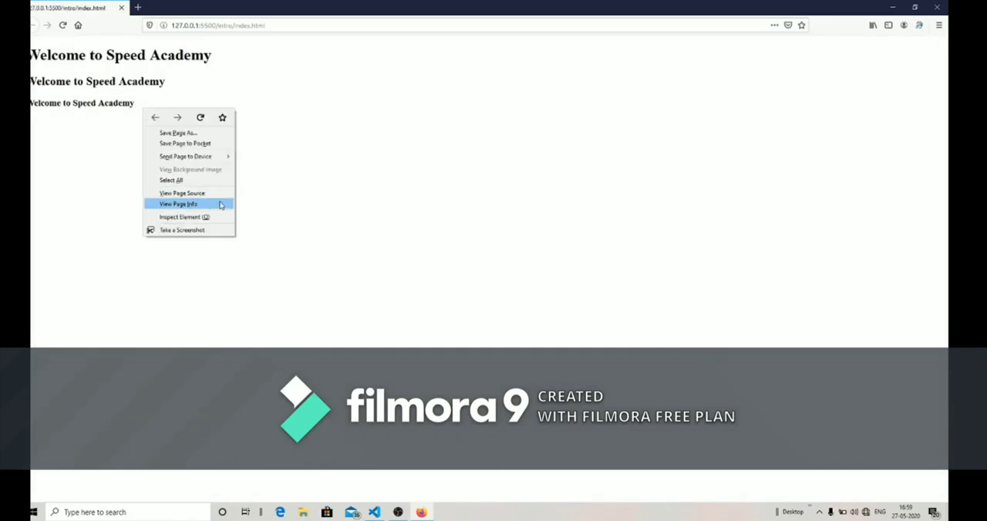
left_click(178, 216)
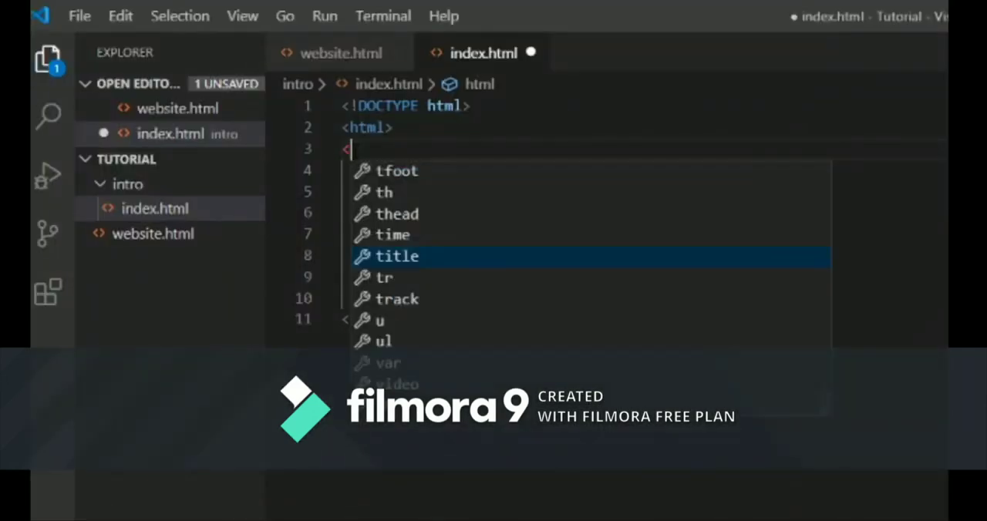
Add a head titled 'Speed Academy' and preview the page with Live Server
type("head>")
type("<title>")
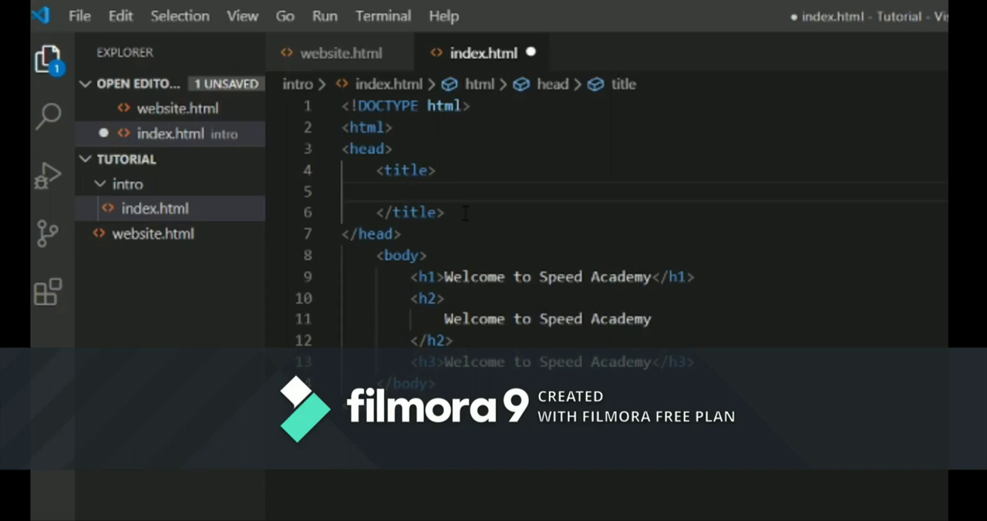
type("Speed Aca")
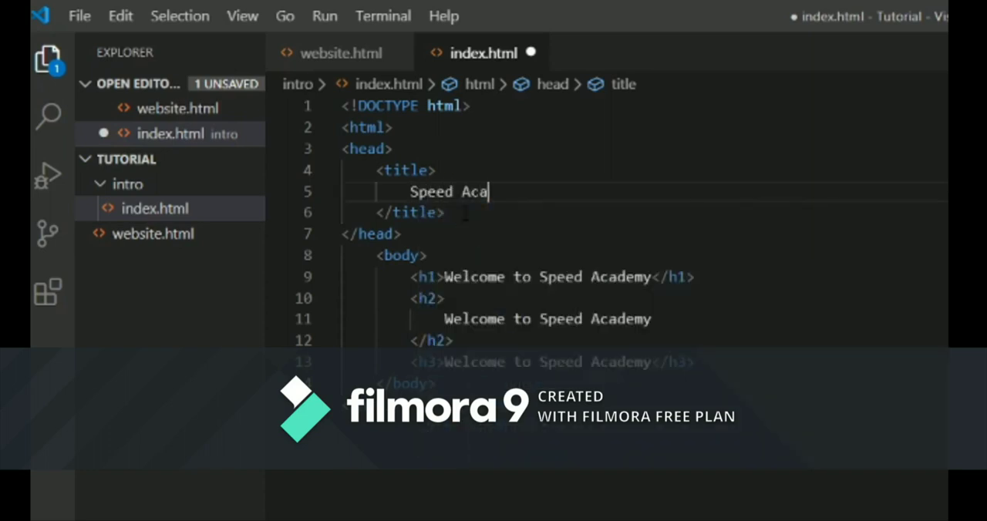
type("demy")
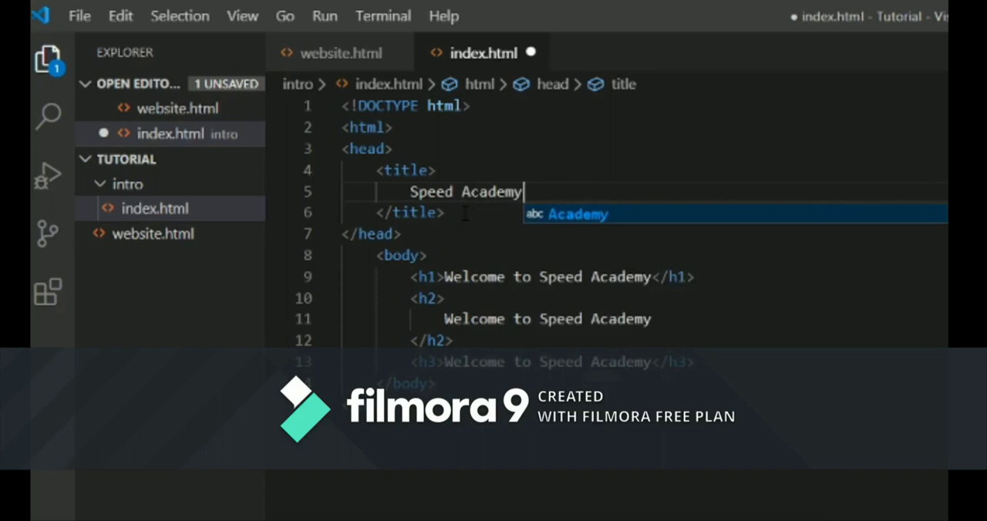
key("Escape")
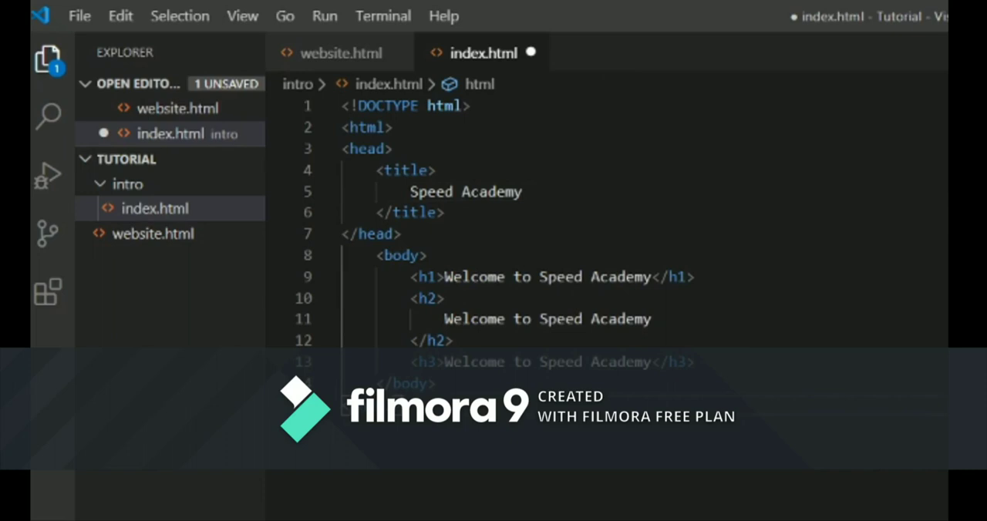
right_click(539, 318)
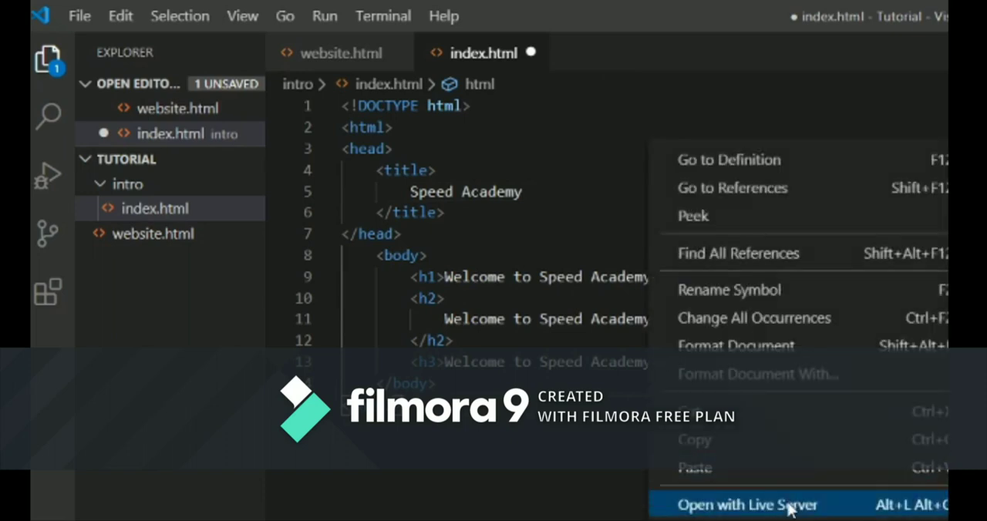
left_click(746, 504)
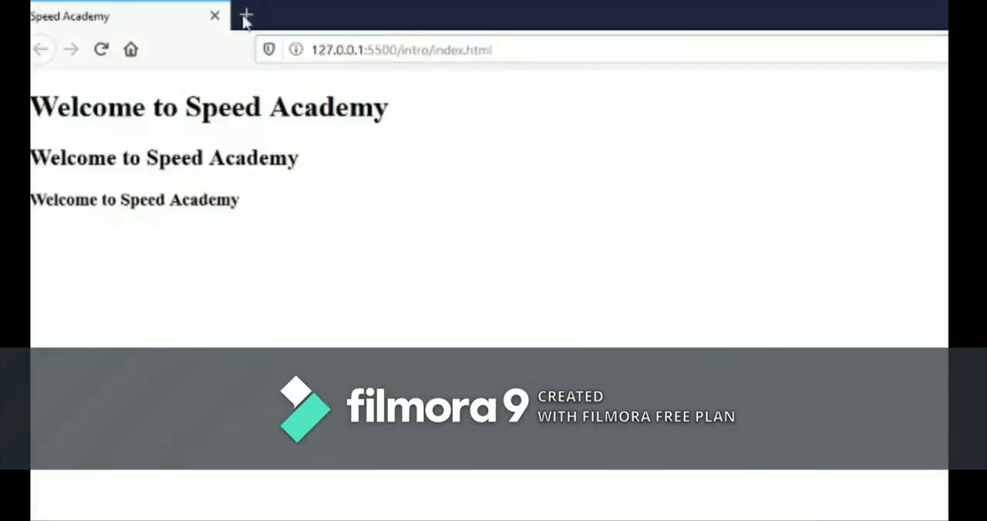